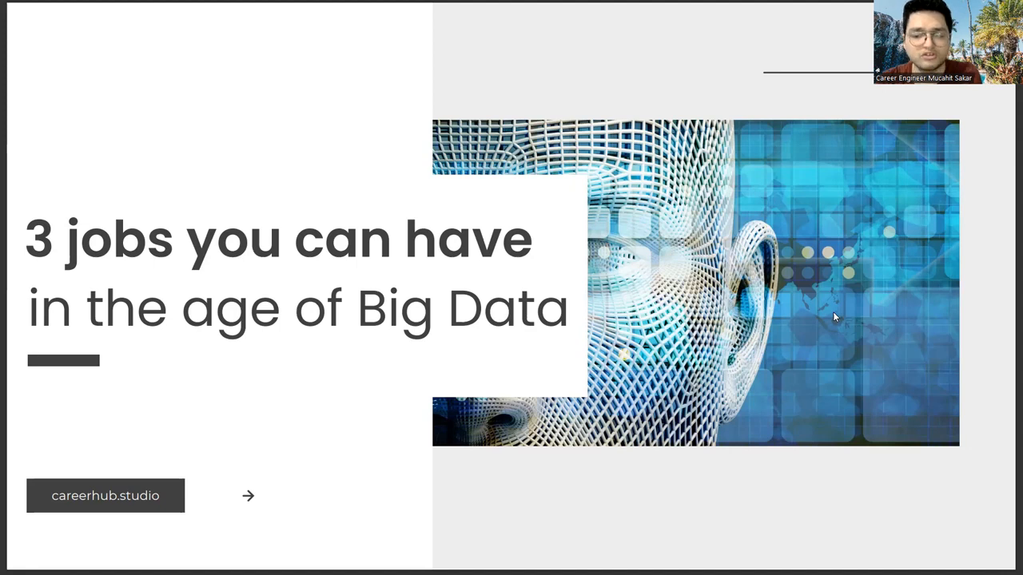
# Advance the slideshow from the Big Data title slide to the 1) Data Explanation slide.
pyautogui.press('right')
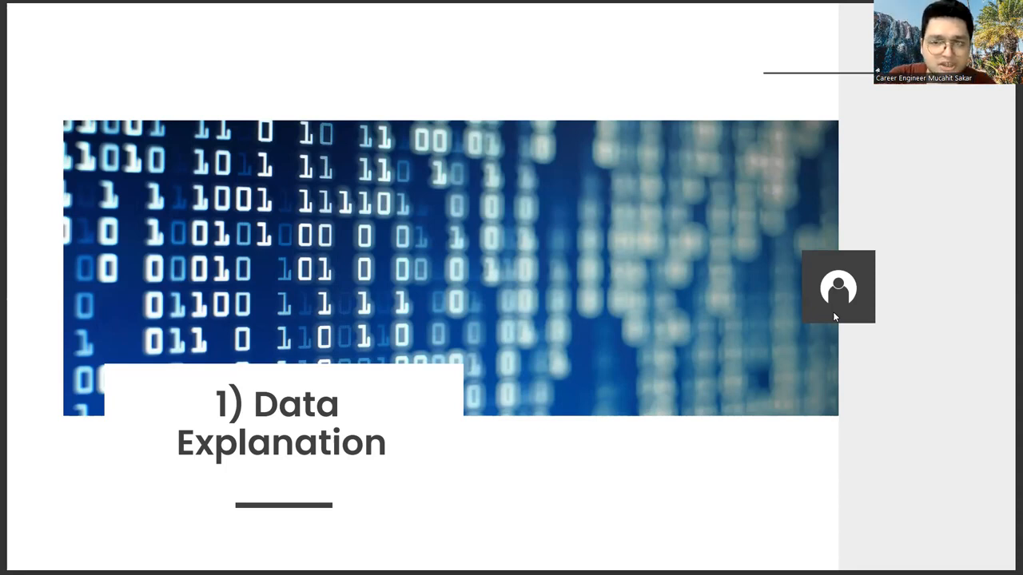
# Advance the slideshow to the closing careerhub.studio Thank You slide.
pyautogui.press('Right')
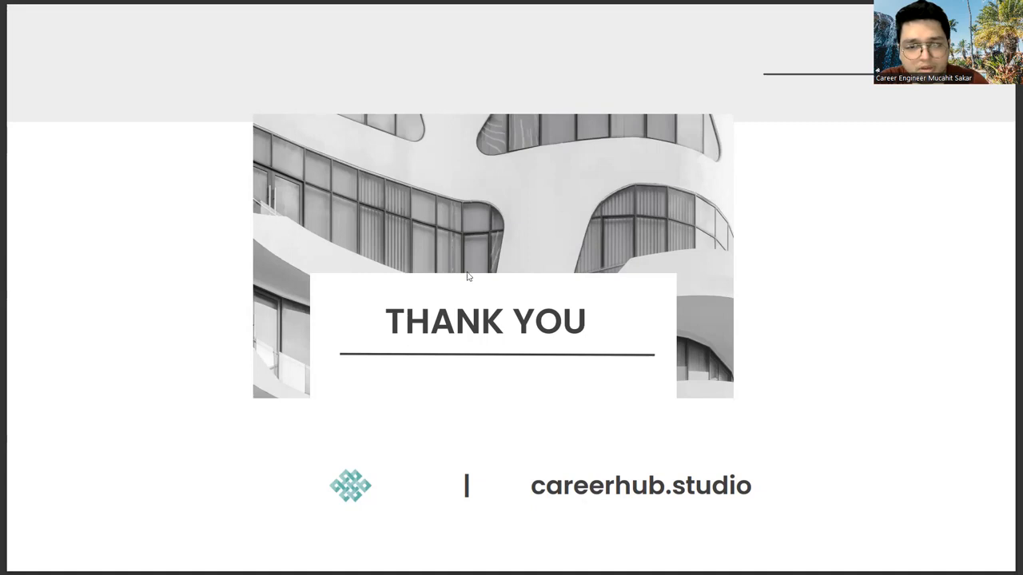
pyautogui.moveTo(895, 416)
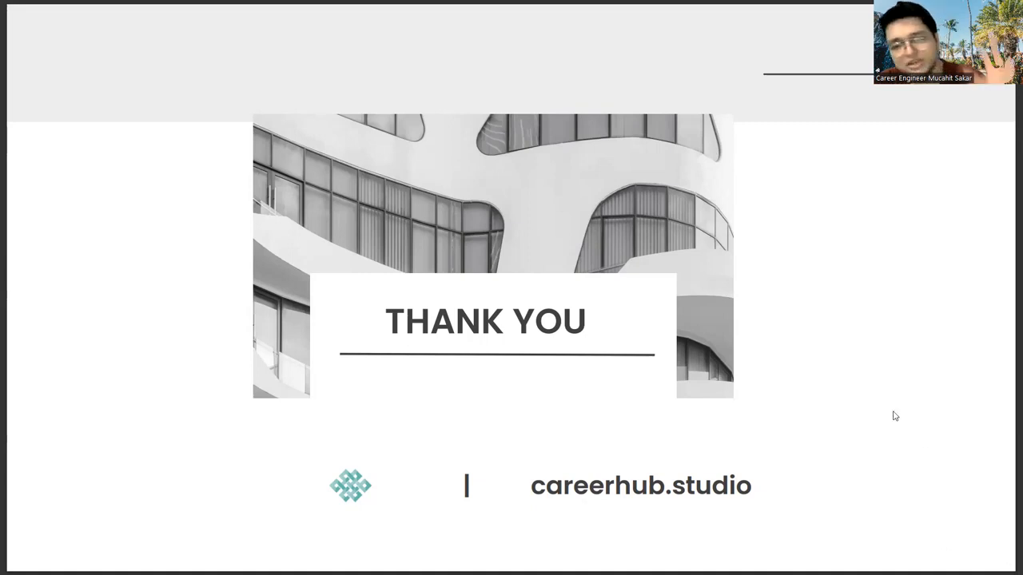